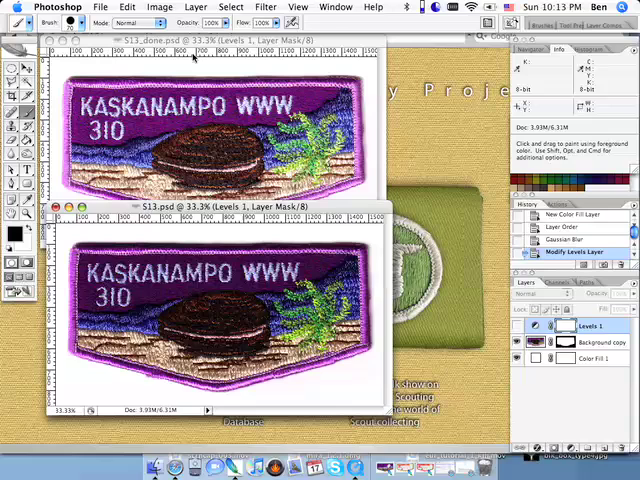
mouse_move(175, 218)
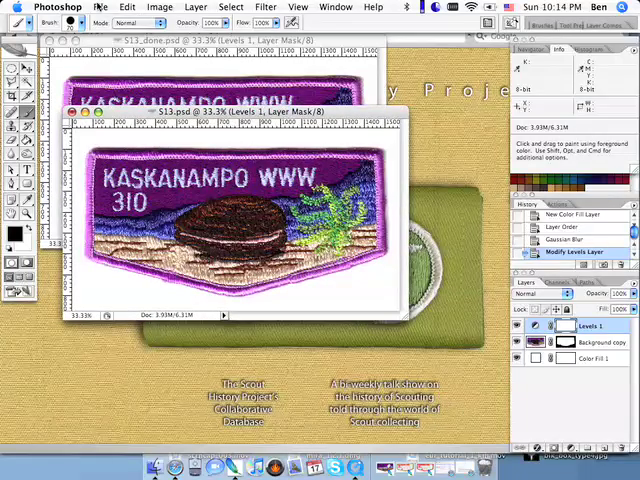
Step: Resize the S13 patch via Image Size to 600 px wide, giving 600 × 334 with proportions constrained
click(159, 7)
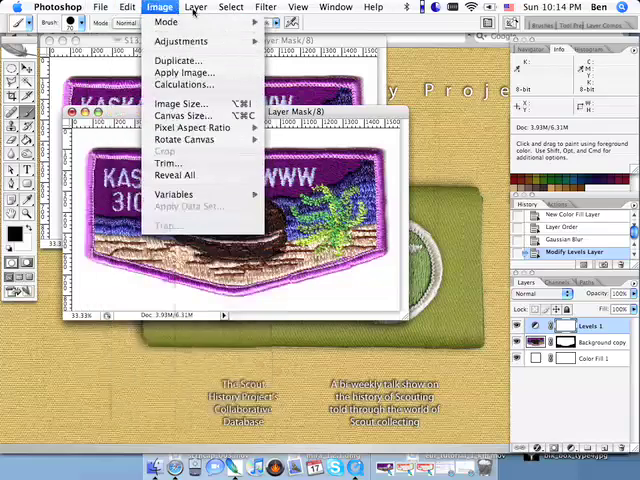
click(167, 21)
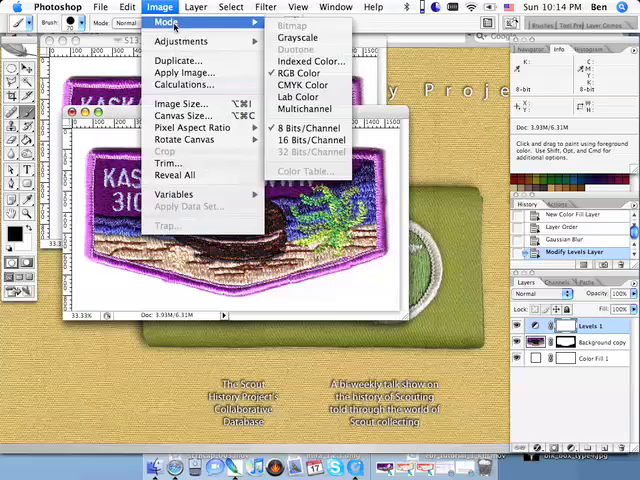
click(182, 103)
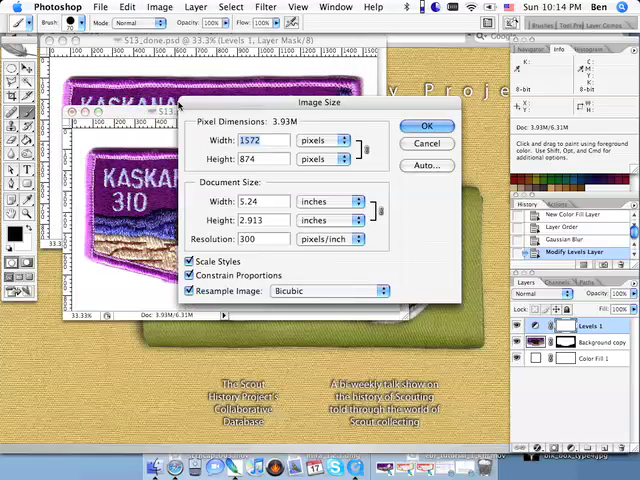
text(600)
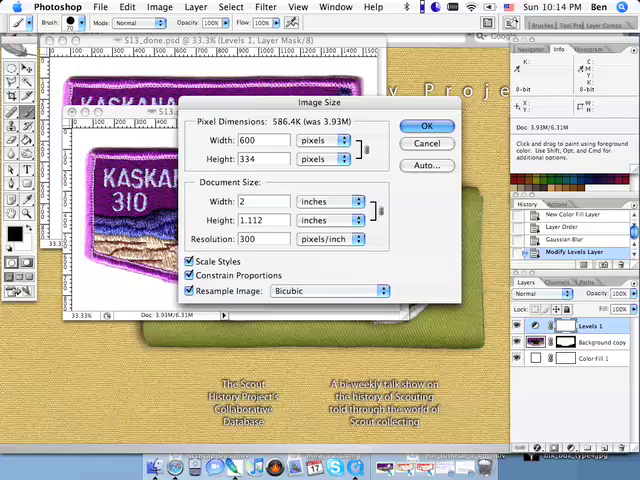
click(426, 125)
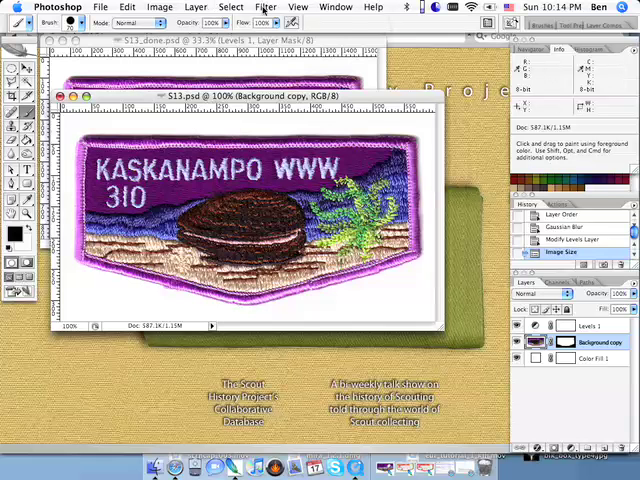
Step: Bring up Filter > Sharpen > Unsharp Mask, showing amount 38%, radius 1.3, threshold 0
click(265, 7)
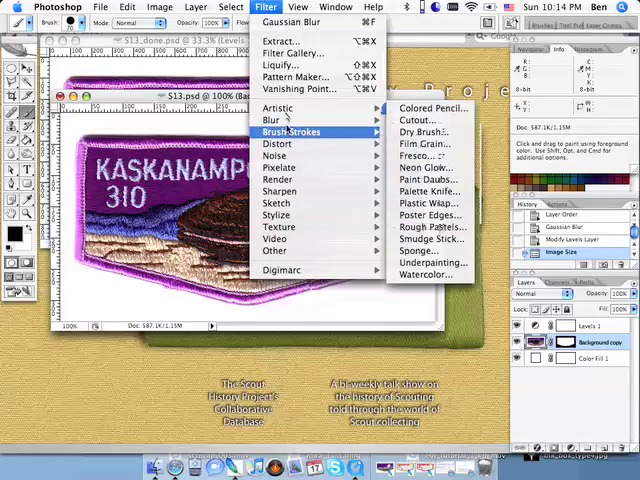
mouse_move(278, 108)
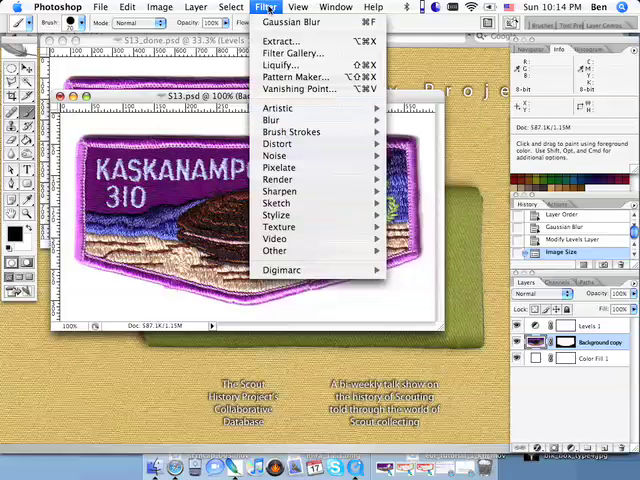
mouse_move(280, 191)
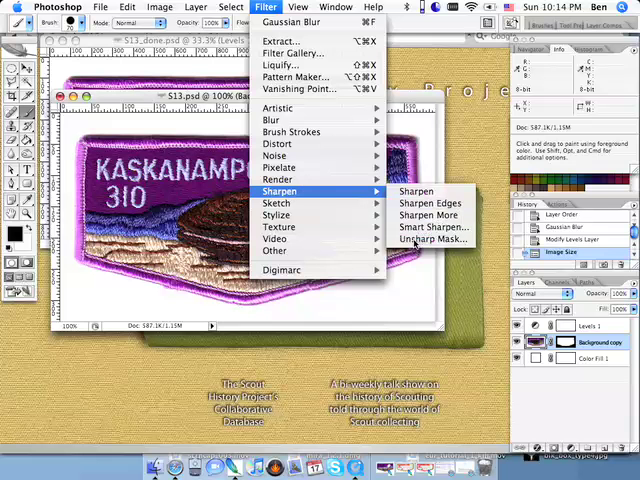
click(435, 239)
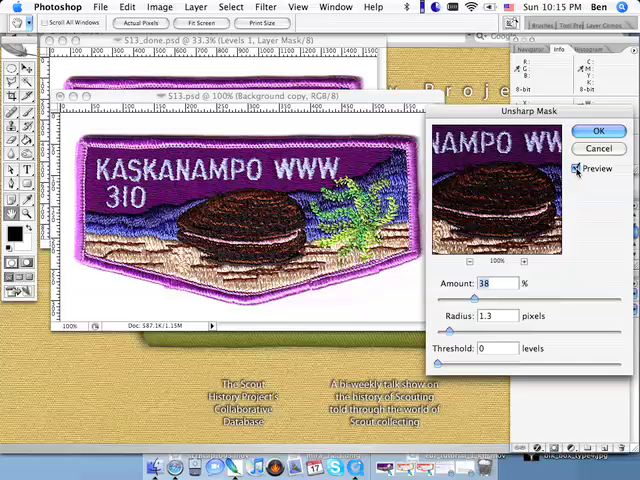
Step: Compare with Preview toggled, settle the Amount at 40% with radius 1.3 and threshold 0, and apply it
click(575, 168)
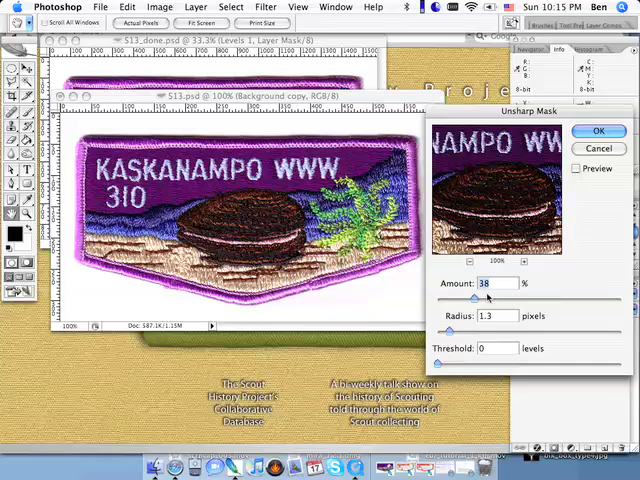
drag(483, 299, 490, 299)
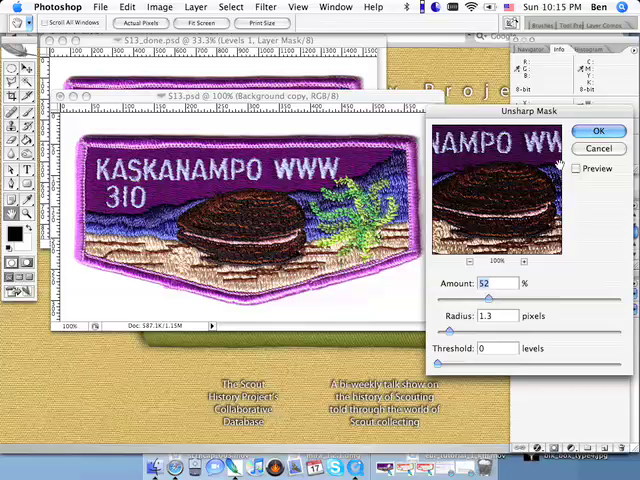
click(577, 168)
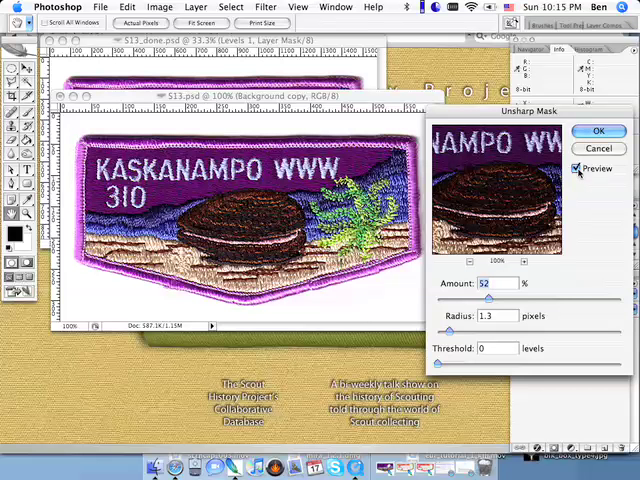
drag(489, 298, 480, 298)
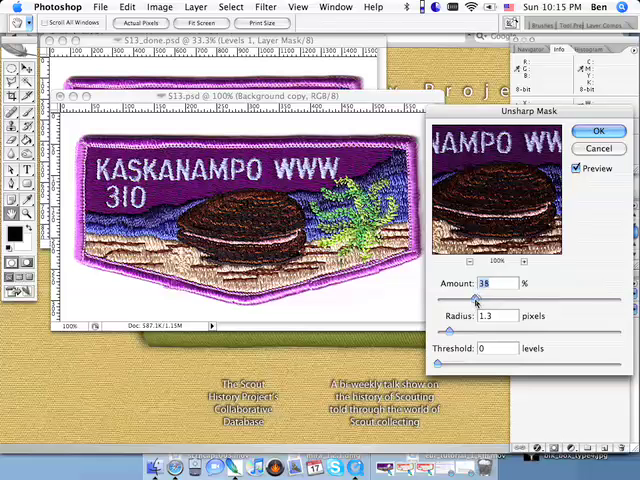
drag(485, 298, 475, 298)
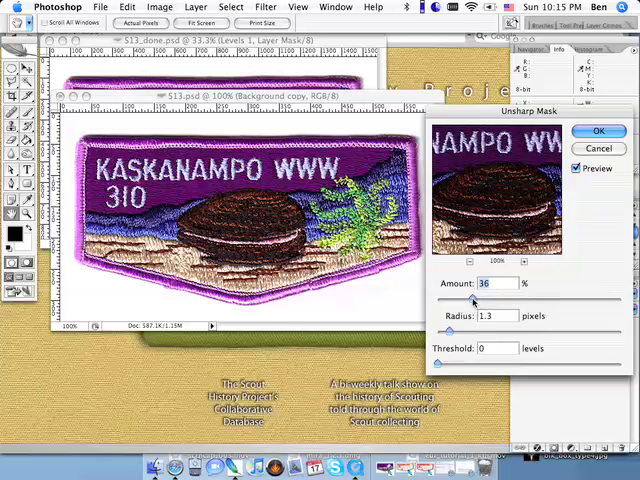
drag(470, 302, 483, 302)
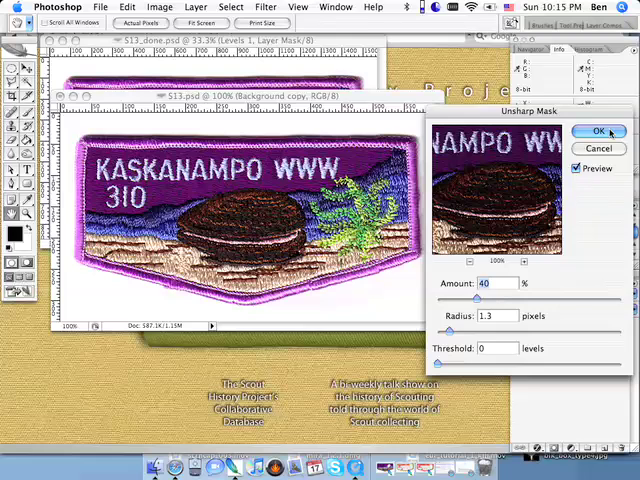
click(598, 131)
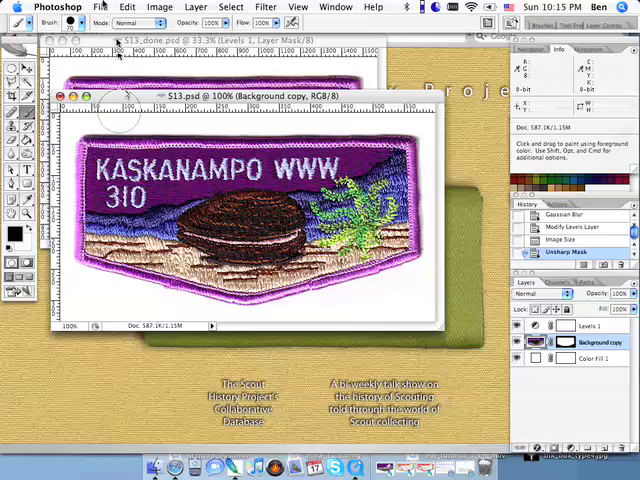
Step: In Save for Web choose the JPEG High preset at quality 60 and proceed to Save
click(102, 7)
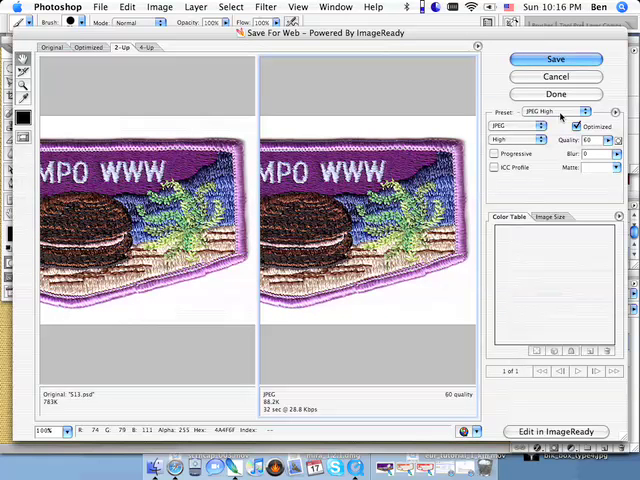
click(583, 111)
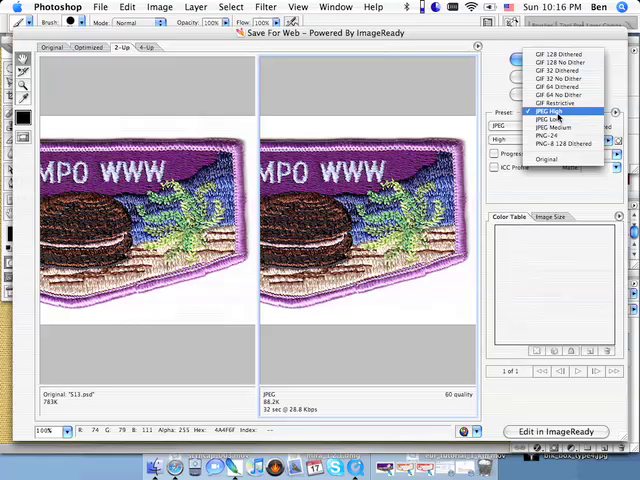
click(548, 110)
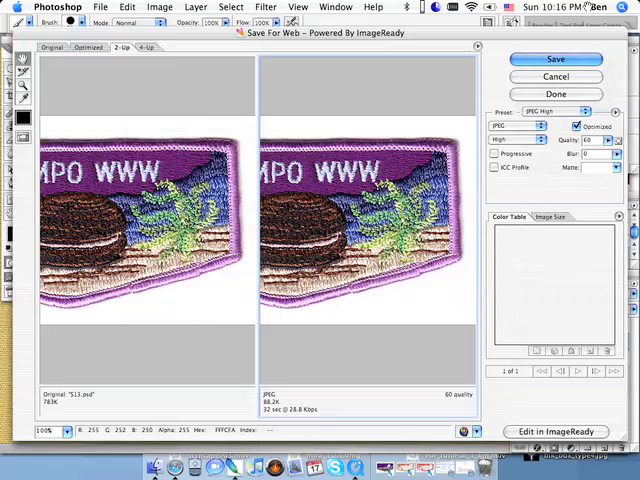
click(556, 59)
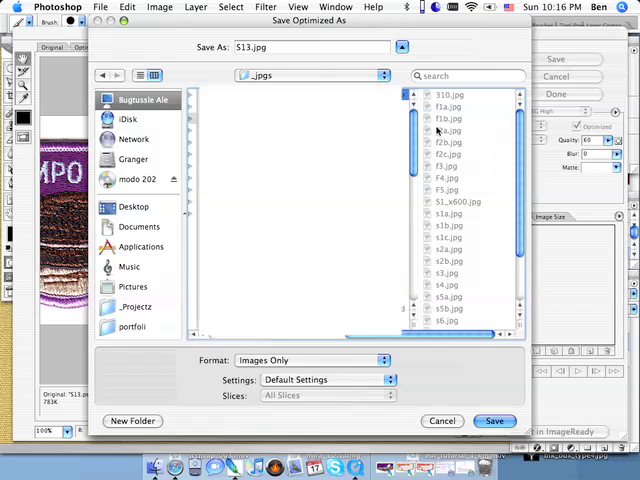
Step: Save the optimized image as S13.jpg in the _jpgs folder
scroll(down, 3)
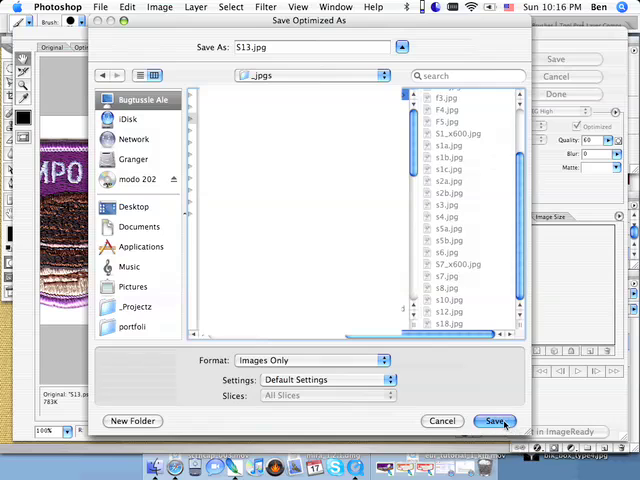
click(495, 421)
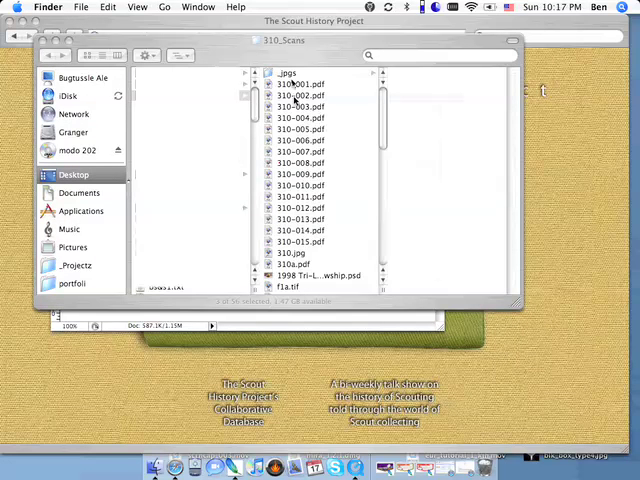
Step: In Finder's _jpgs folder view S13.jpg (92 KB, 600 × 334) in Preview, then close it
click(300, 72)
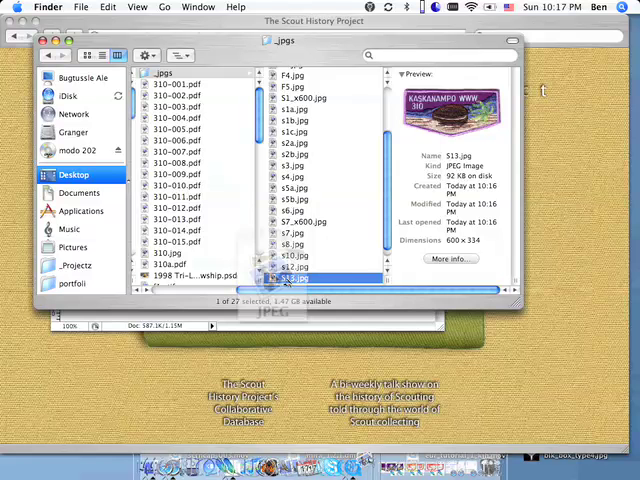
double_click(315, 278)
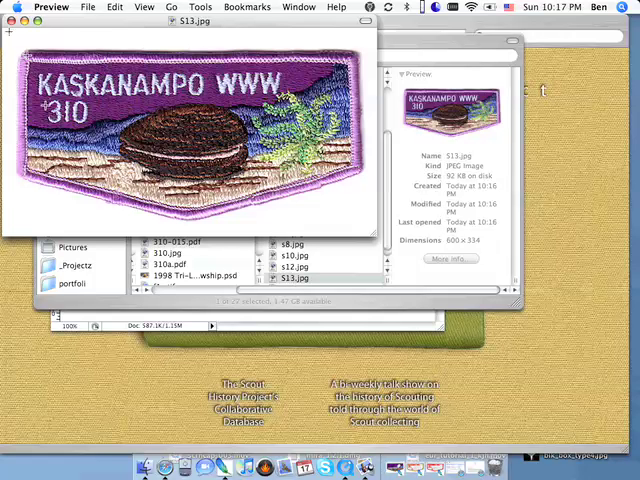
click(10, 33)
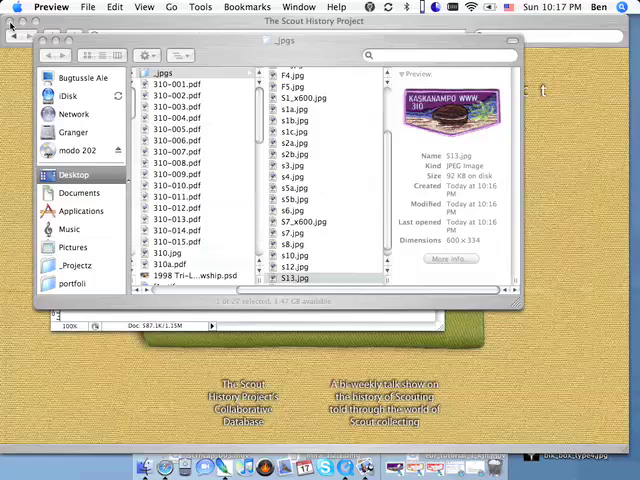